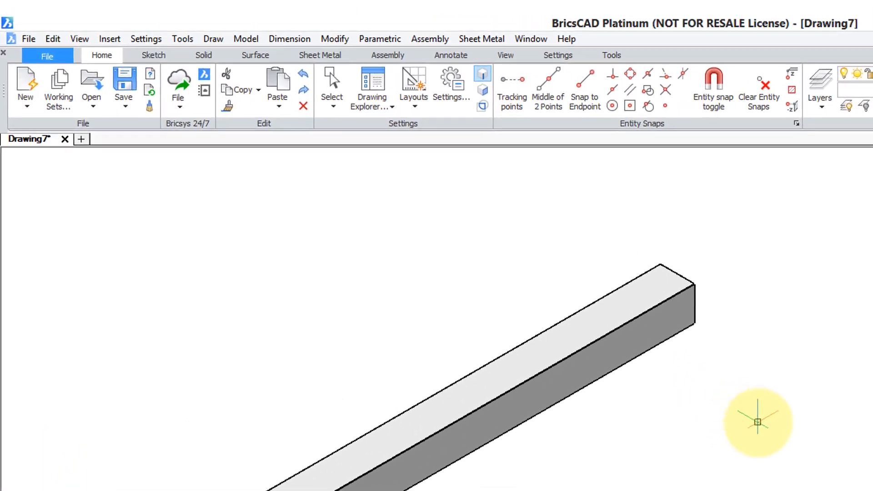
# Review the drawing settings in the Settings window and close it unchanged
pyautogui.click(146, 39)
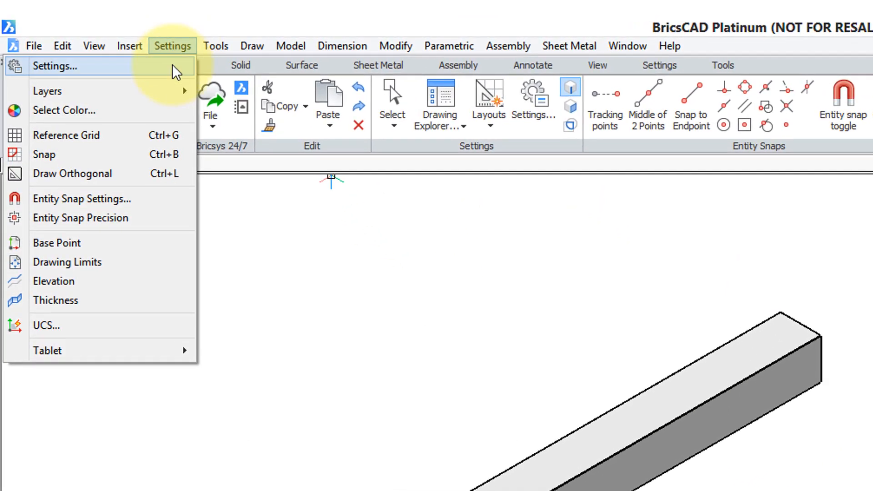
pyautogui.click(54, 65)
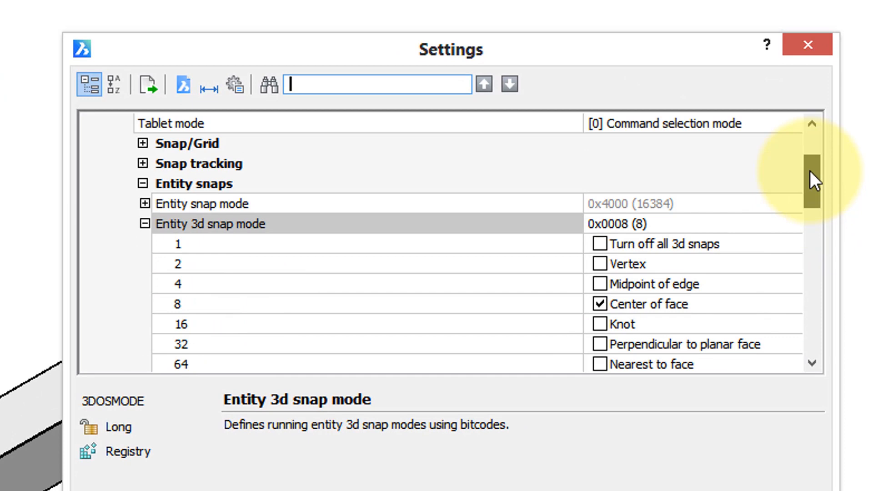
pyautogui.scroll(-3)
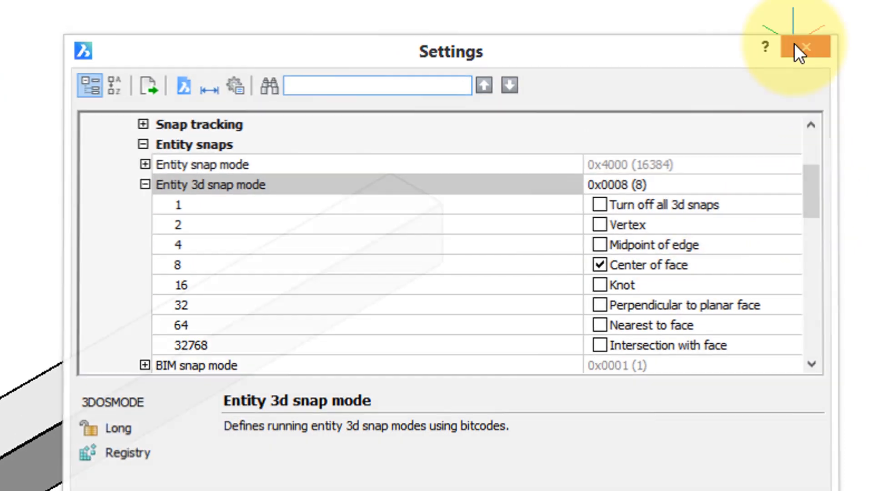
pyautogui.click(805, 46)
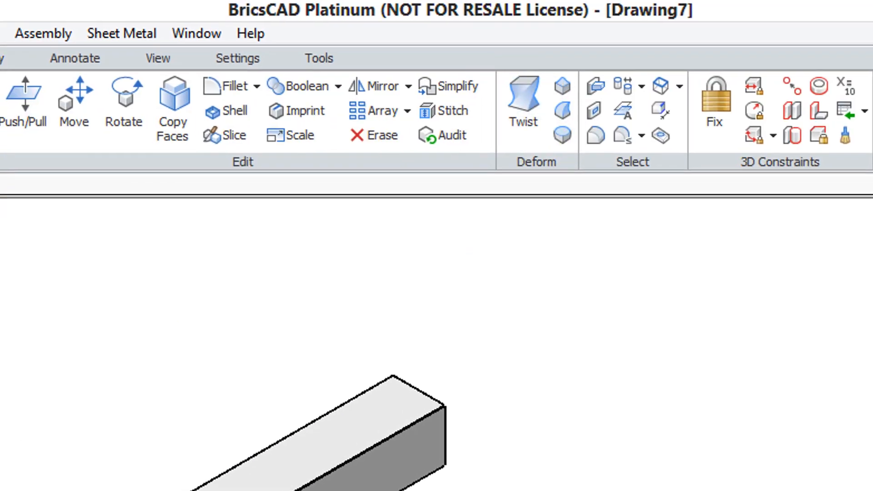
# Twist the square bar about the axis through its end-face centres, starting from the near end
pyautogui.click(522, 100)
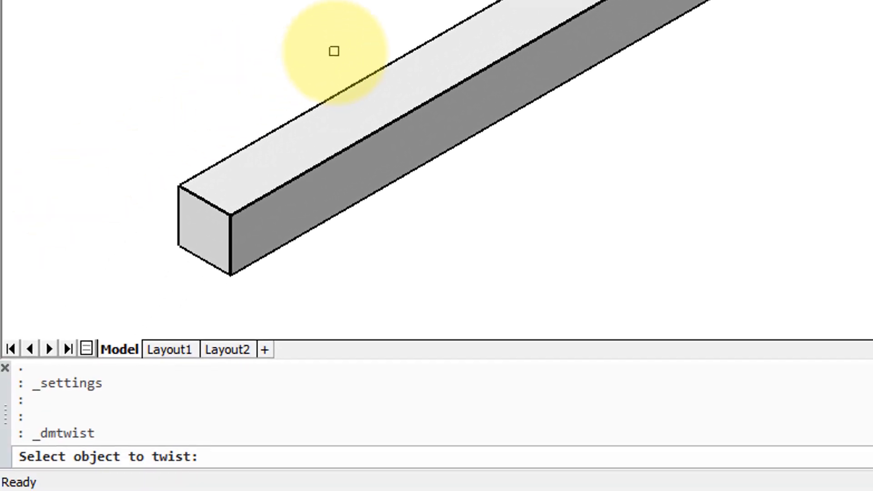
pyautogui.moveTo(346, 118)
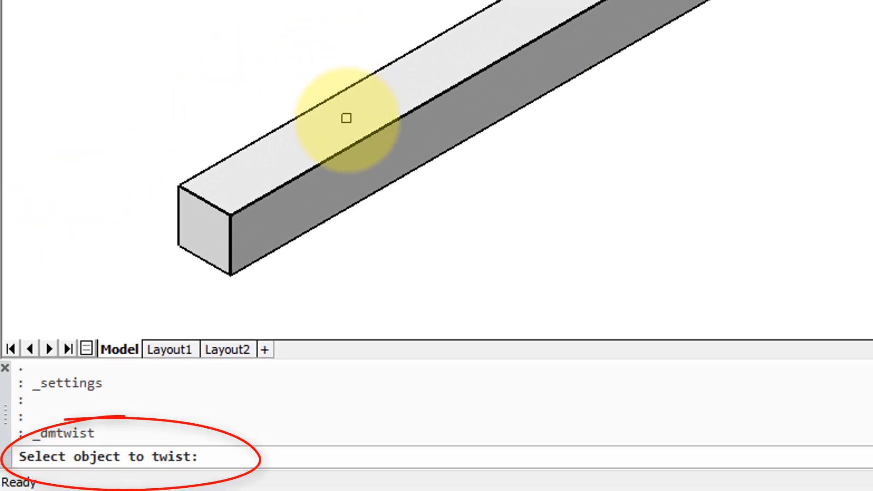
pyautogui.click(343, 117)
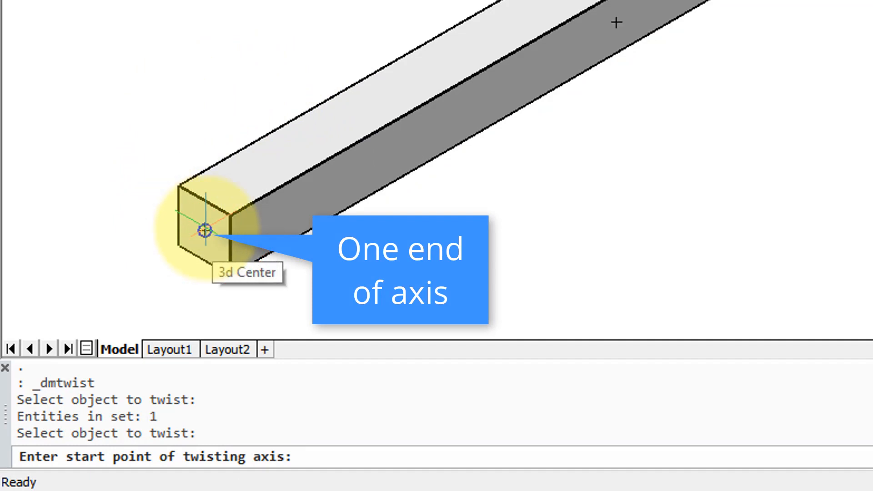
pyautogui.click(205, 230)
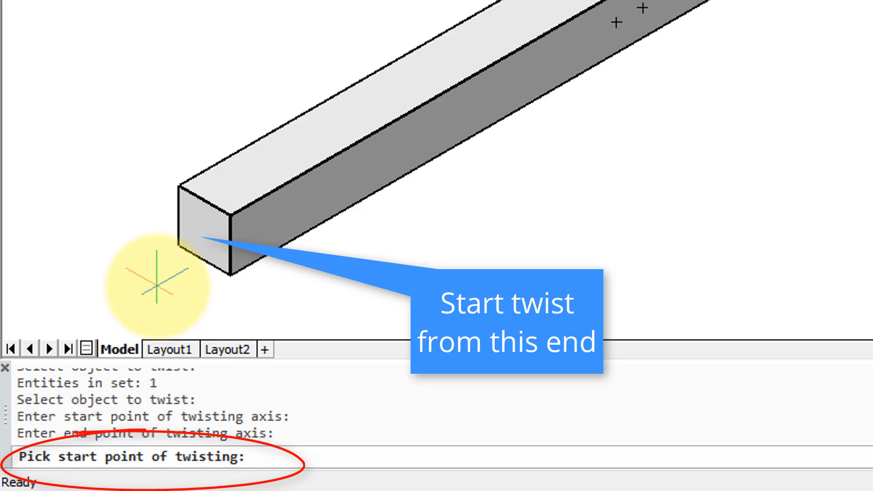
pyautogui.moveTo(205, 230)
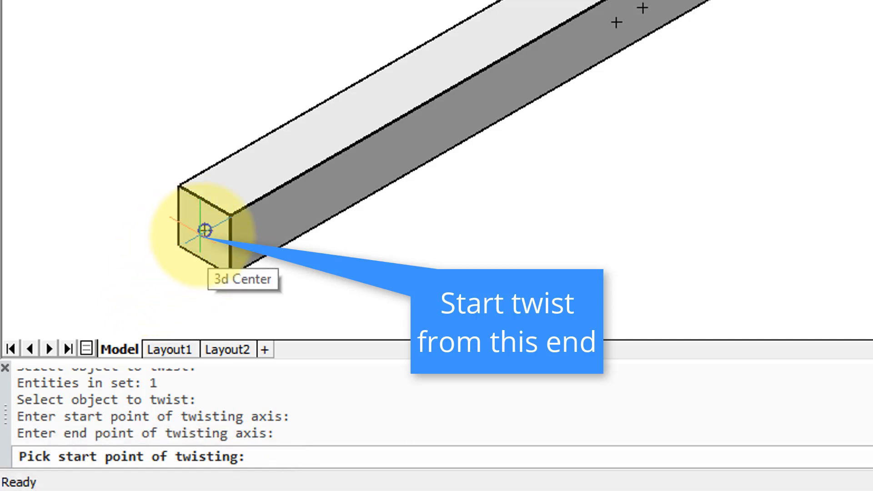
pyautogui.click(206, 230)
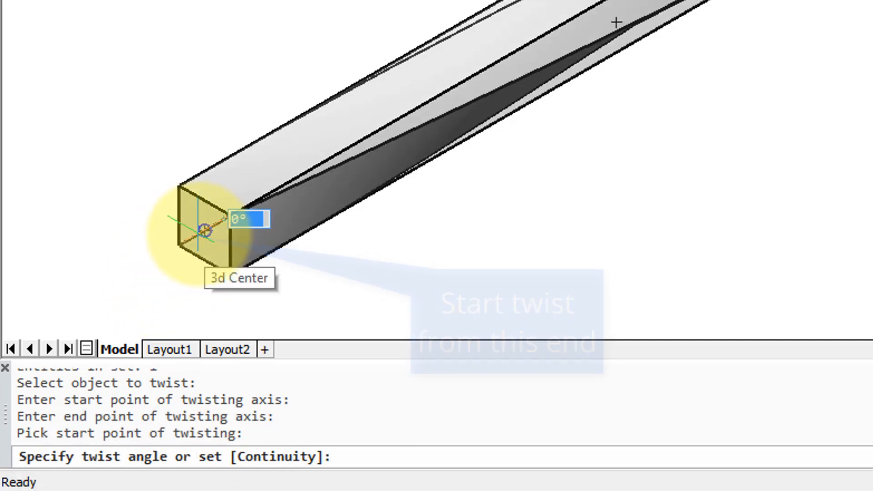
pyautogui.write('3')
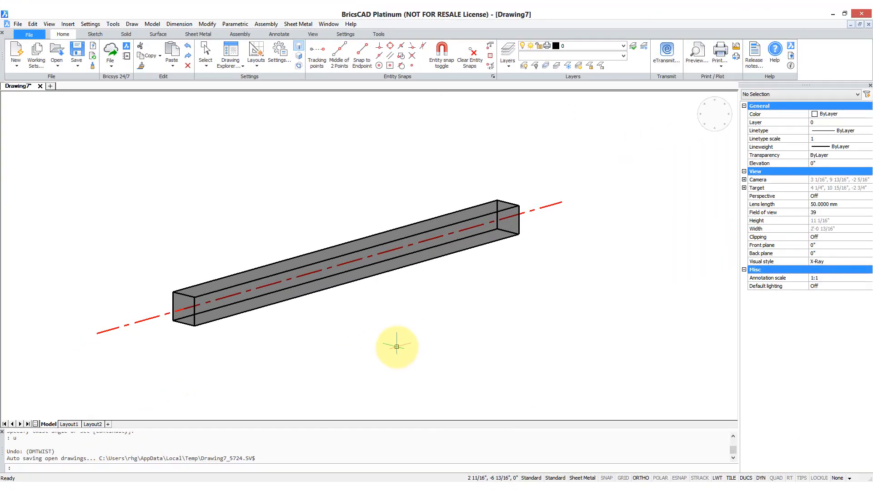
pyautogui.moveTo(140, 339)
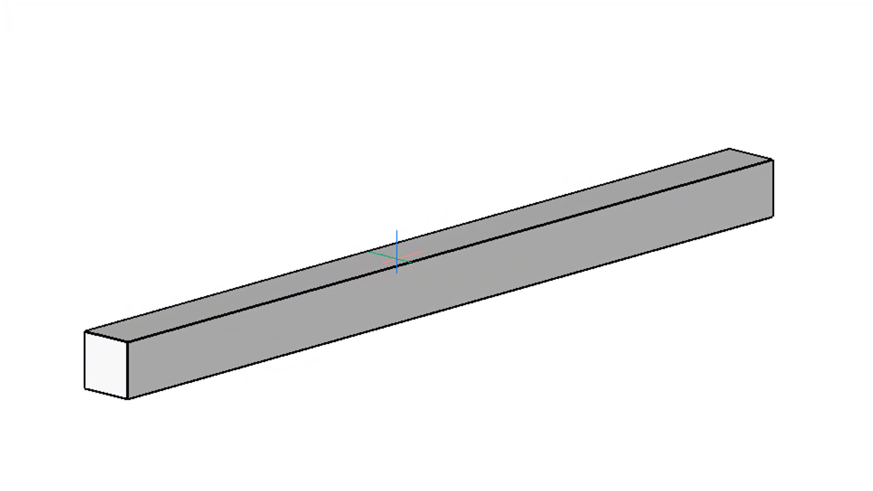
pyautogui.moveTo(423, 251); pyautogui.dragTo(411, 273)
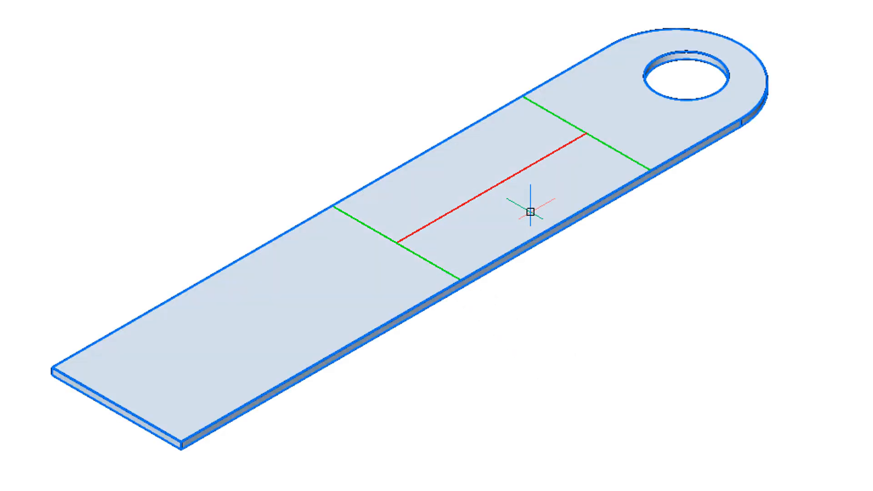
pyautogui.moveTo(529, 212)
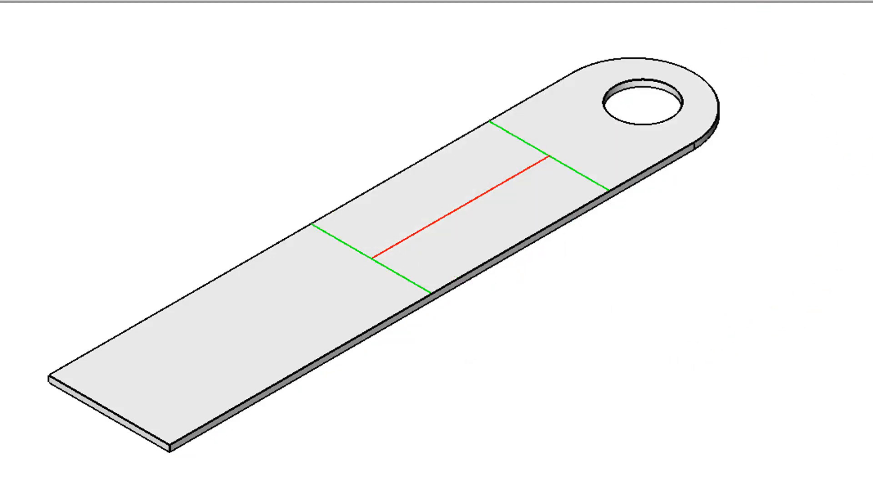
# Pick the start point of the bracket's 90° twist on the red axis line
pyautogui.click(600, 134)
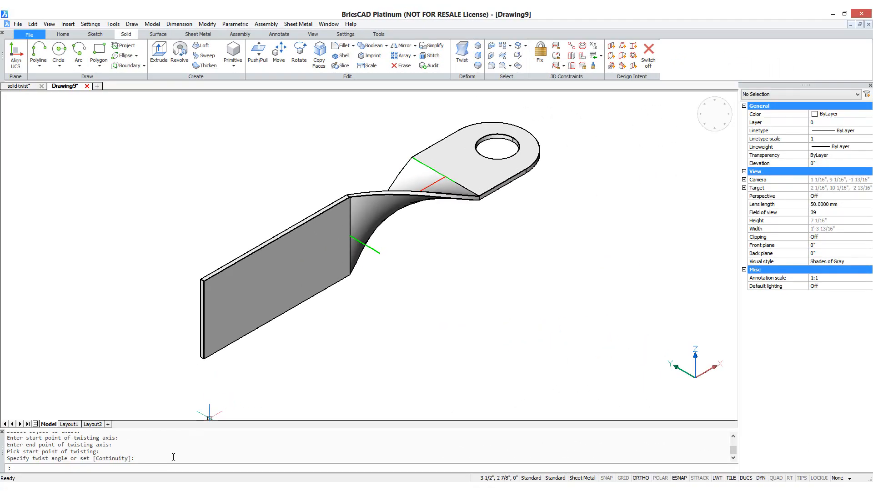
pyautogui.moveTo(125, 457)
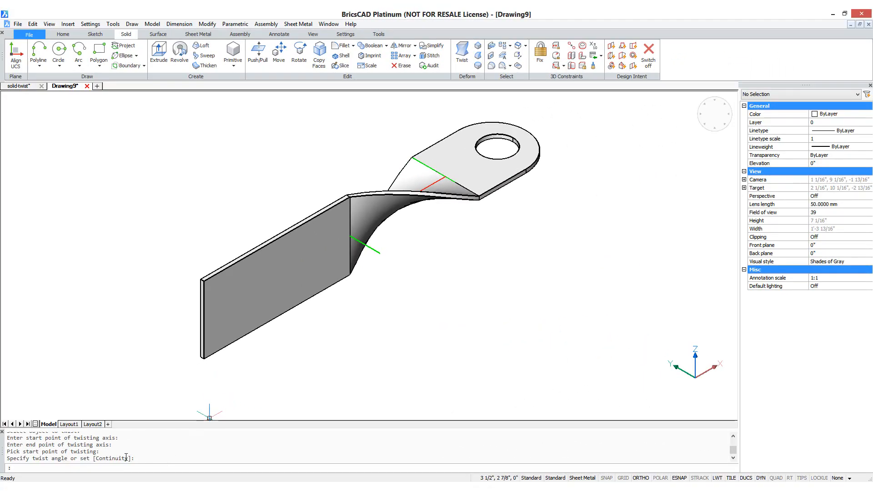
# Undo the twist, rerun Twist and set its continuity to G2 curvature
pyautogui.write('u')
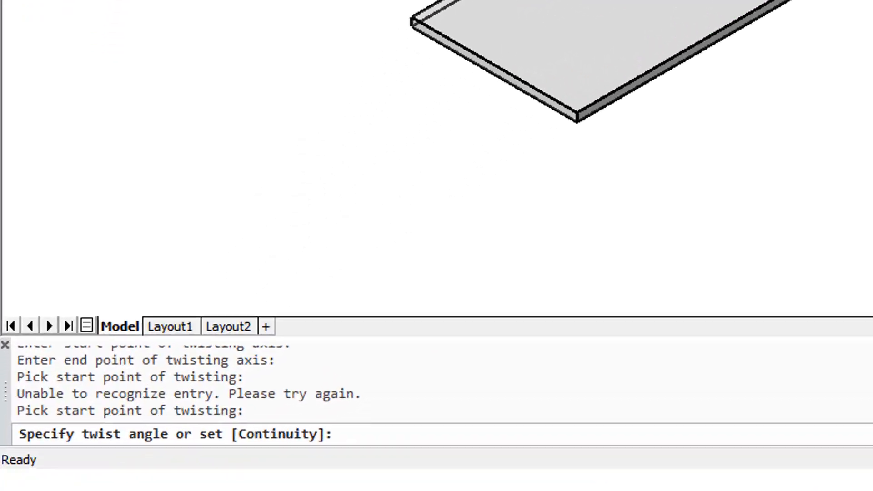
pyautogui.write('c')
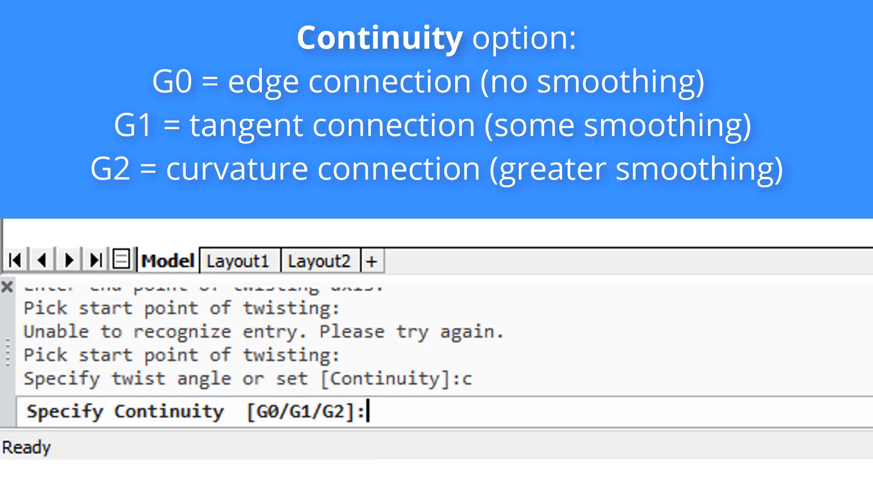
pyautogui.write('g2')
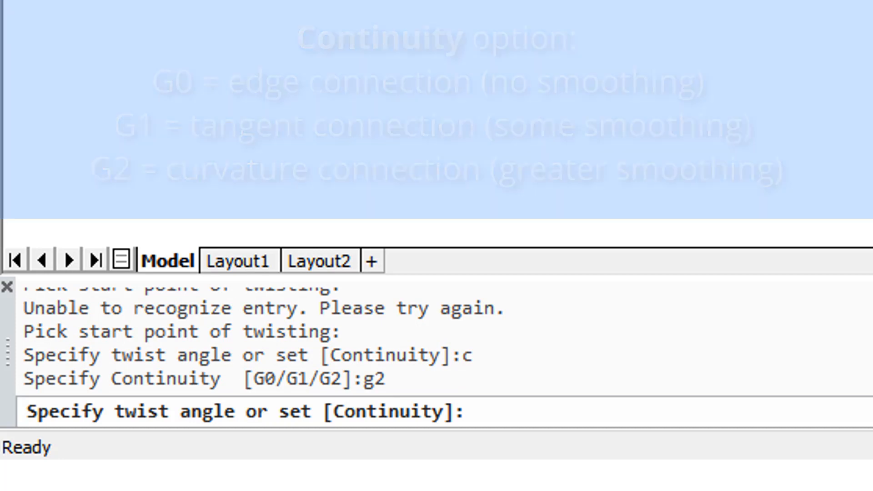